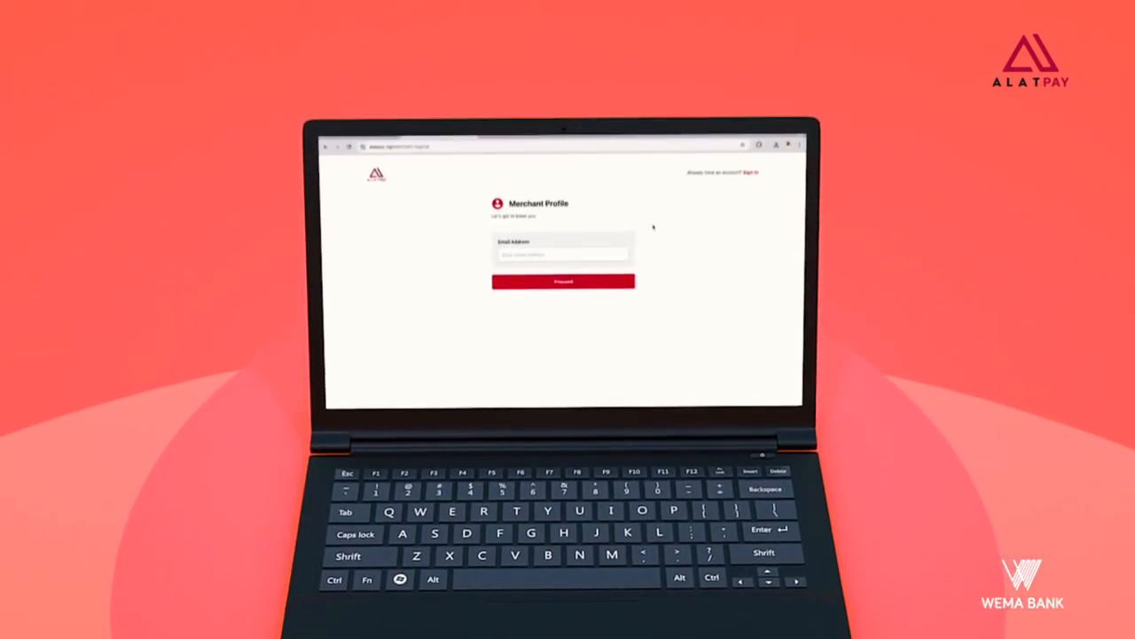
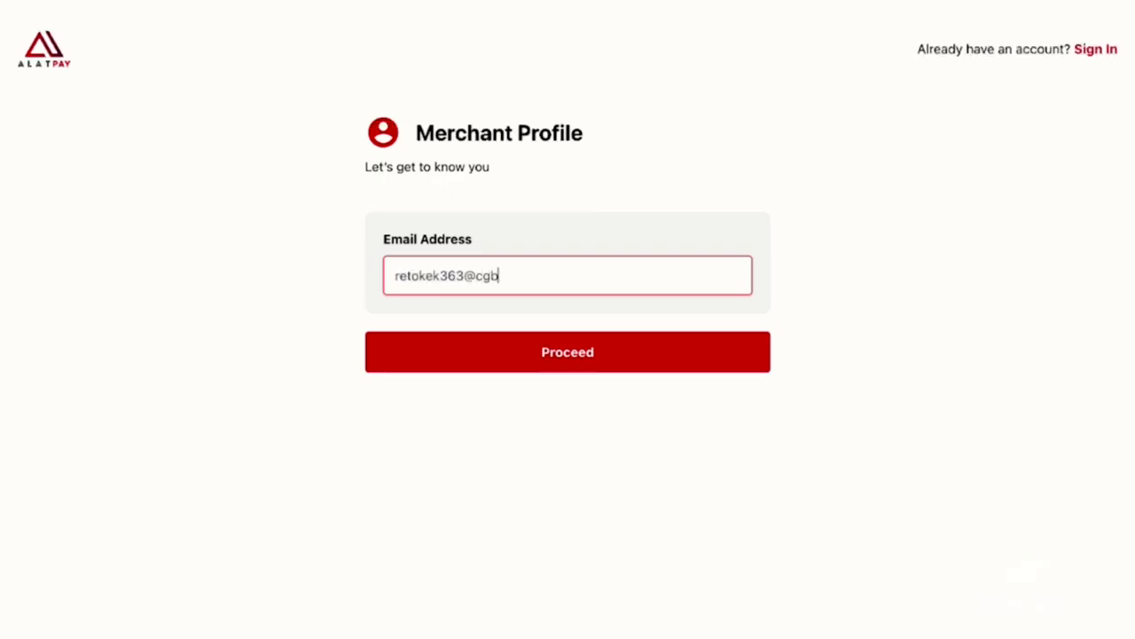
click(567, 351)
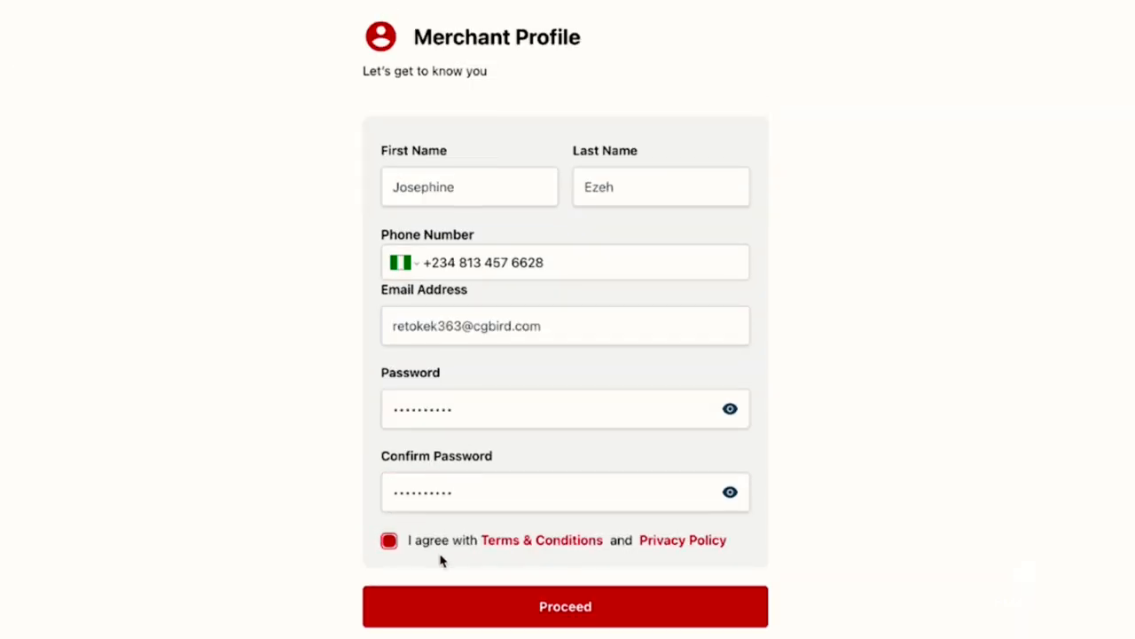
click(564, 607)
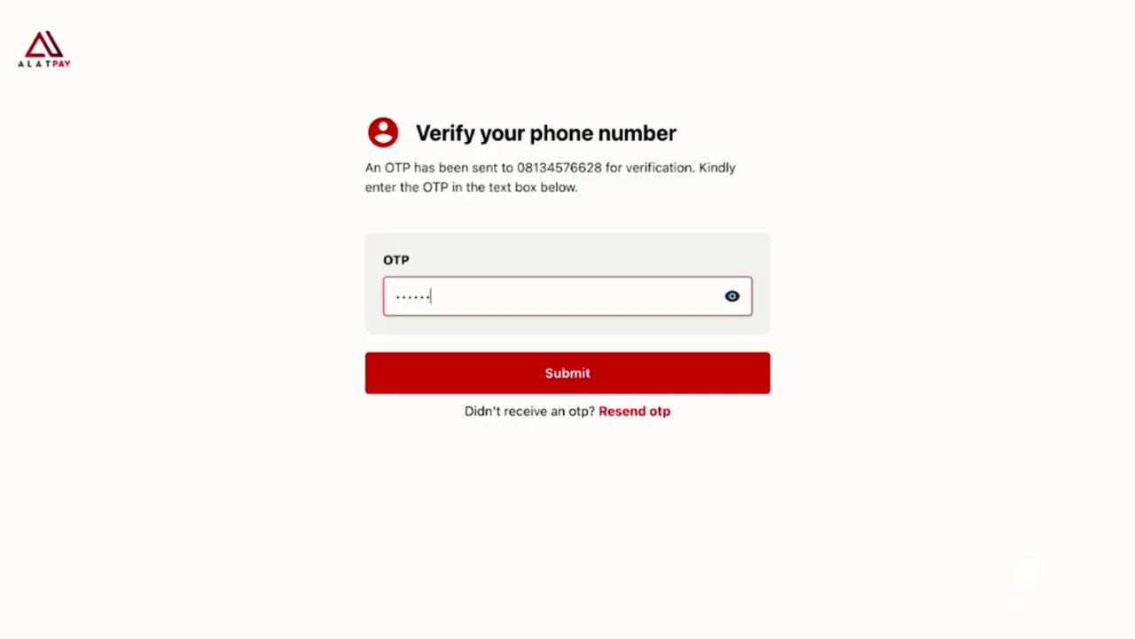
click(567, 373)
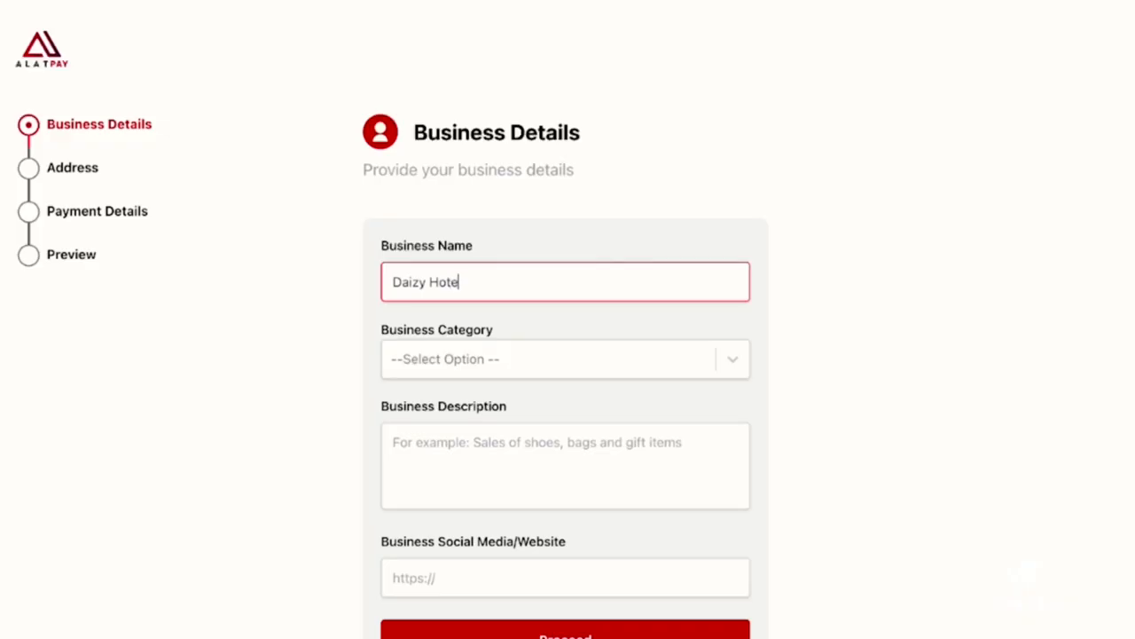
Choose Hotel & Resort as Daizy Hotels' category and move on to the business description.
click(564, 358)
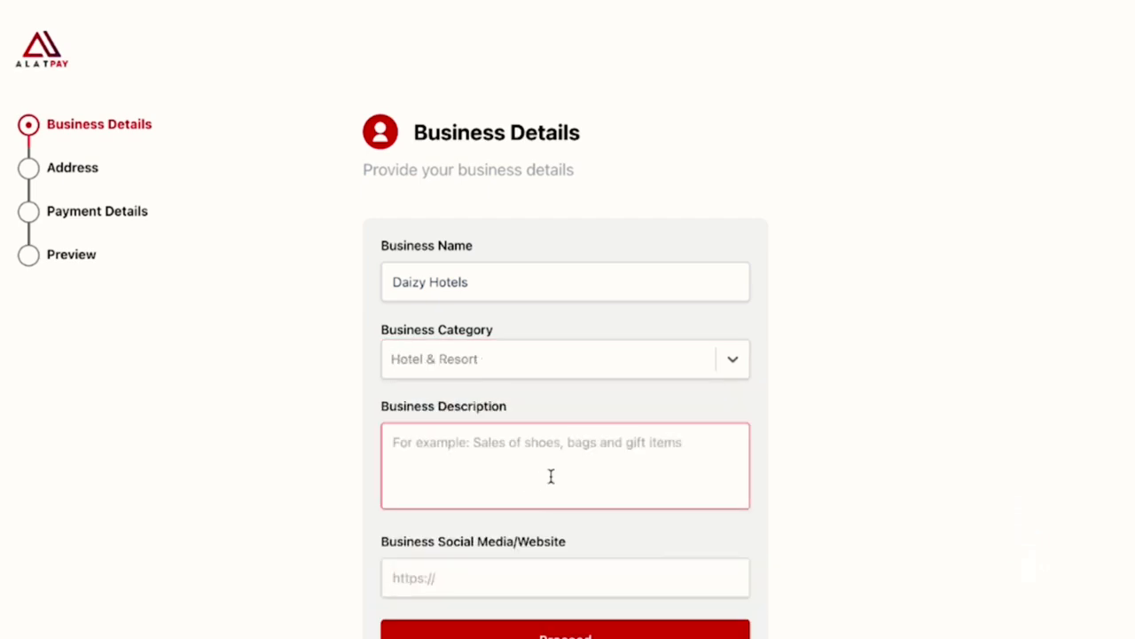
click(564, 576)
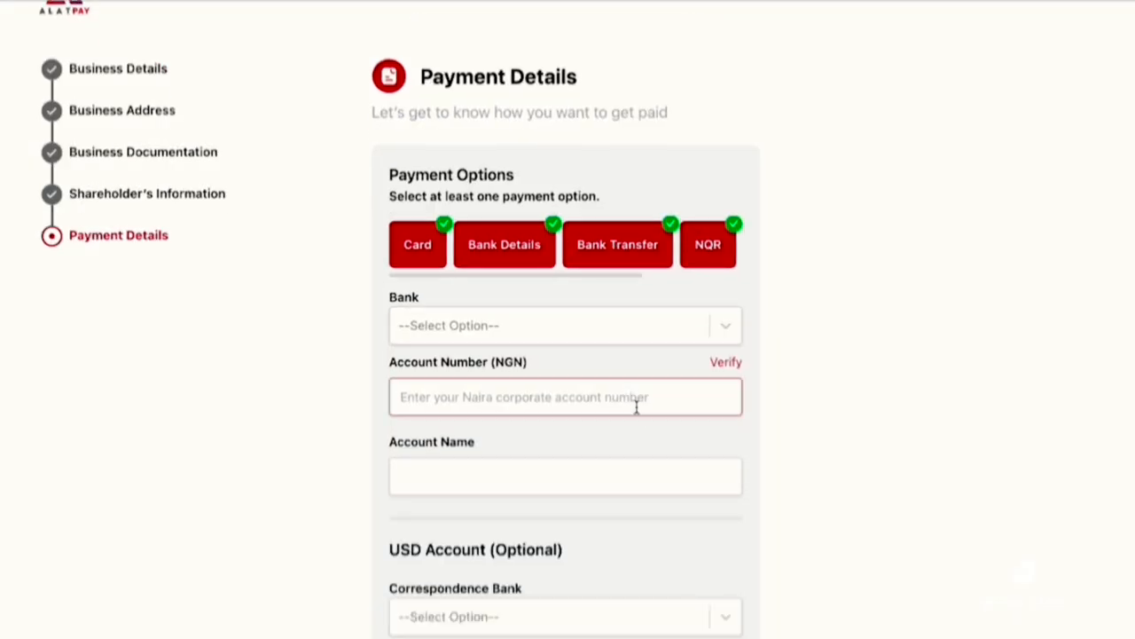
Select ALATbyWEMA as the receiving bank and start the account number entry.
click(564, 325)
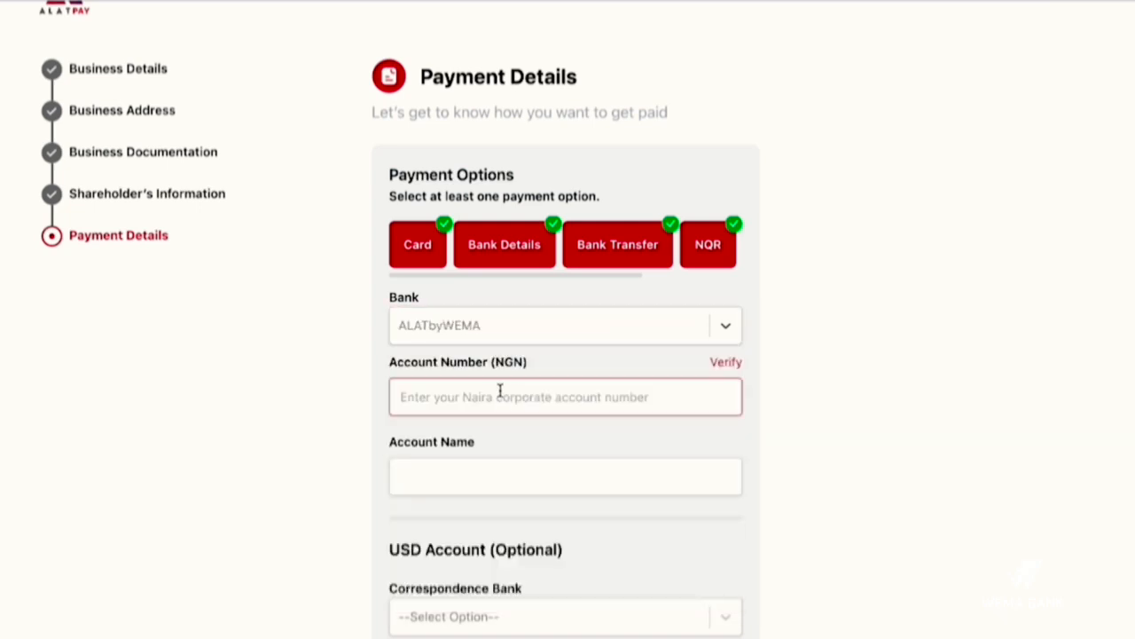
click(725, 362)
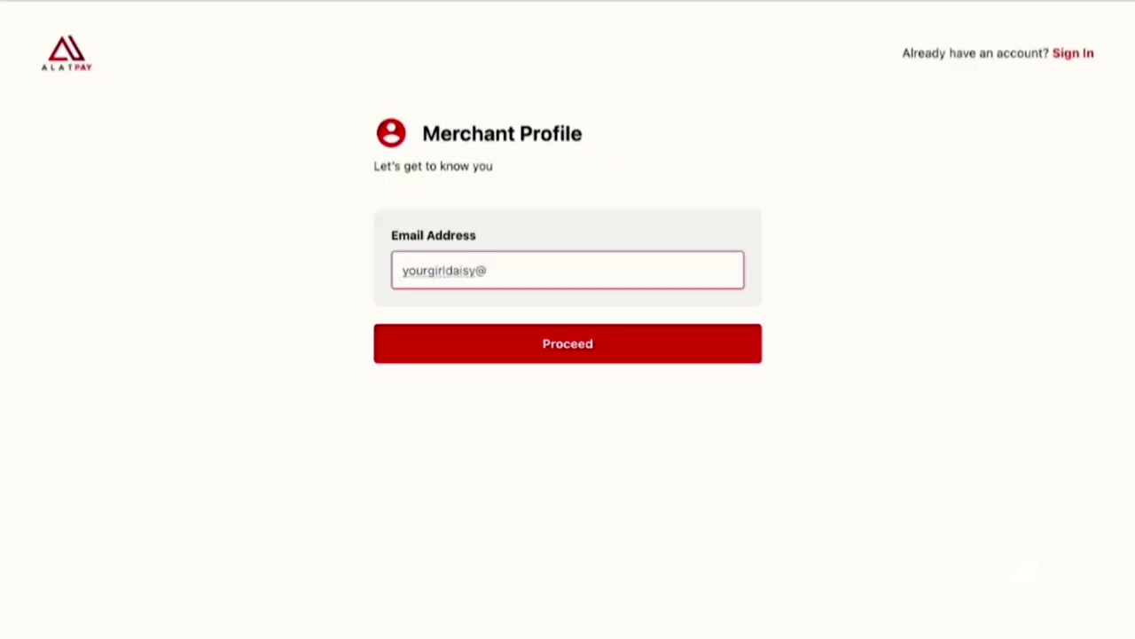
Start a new sign-up as a Registered Business and enter JOSSY'S as the business name.
click(568, 344)
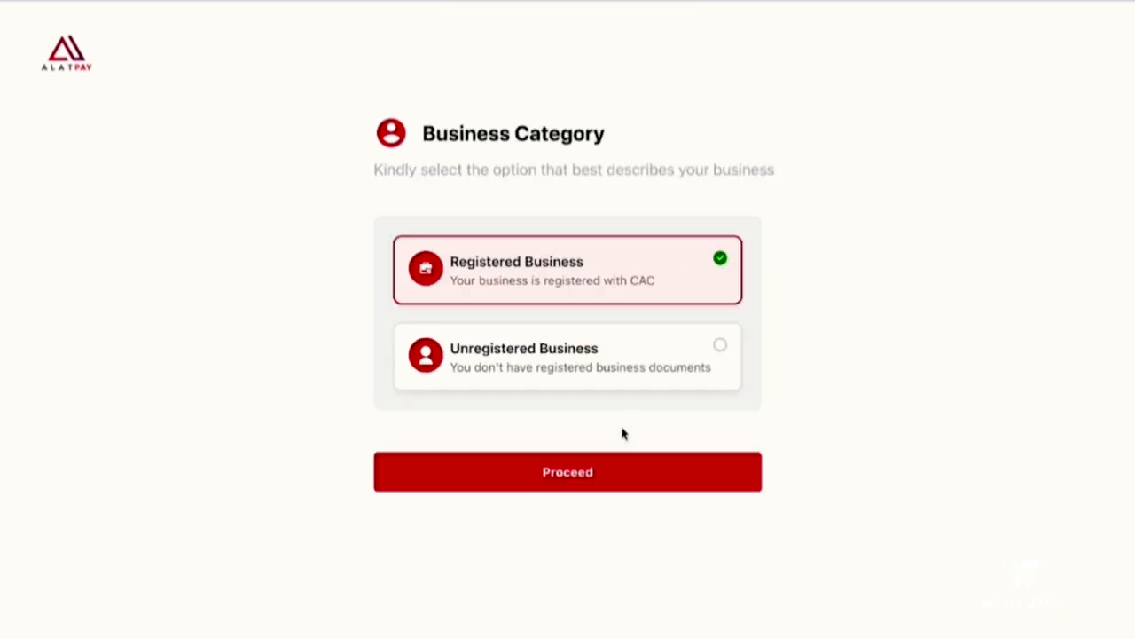
click(568, 472)
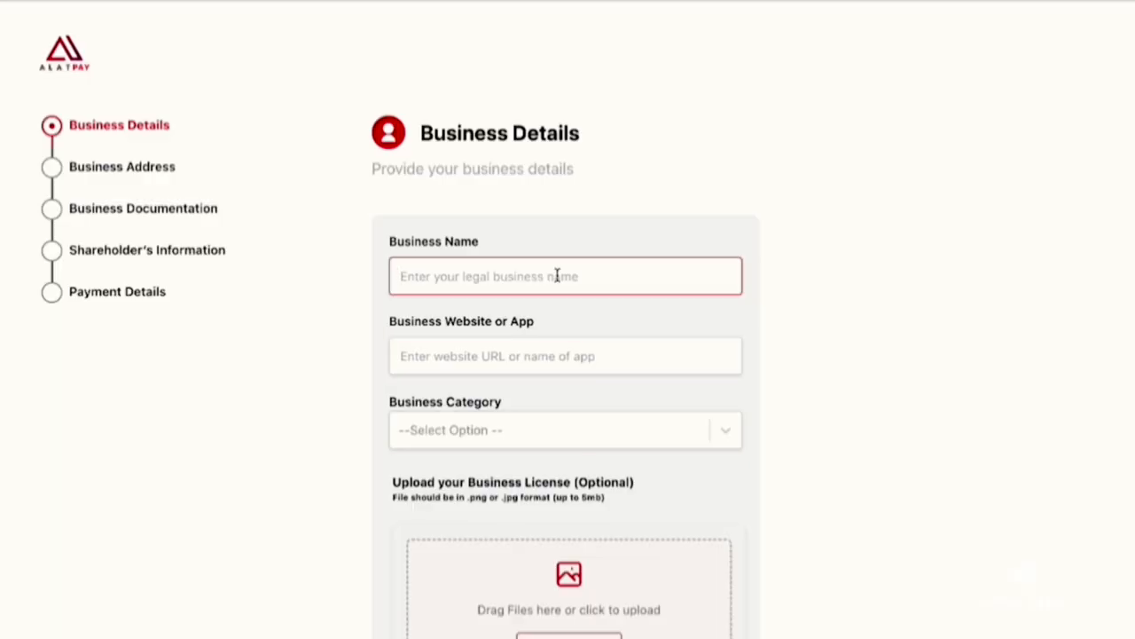
text(JOSSY'S)
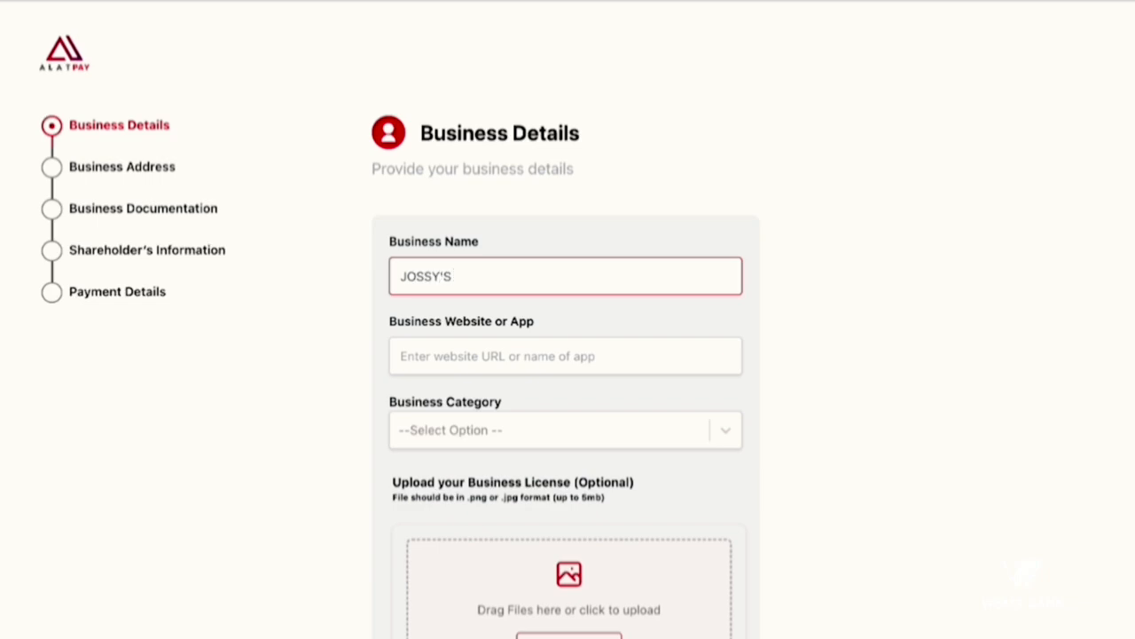